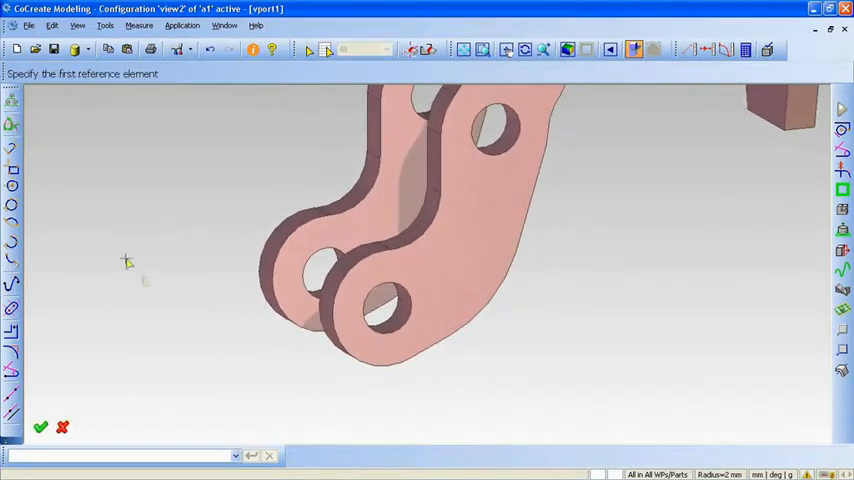
pyautogui.moveTo(348, 312)
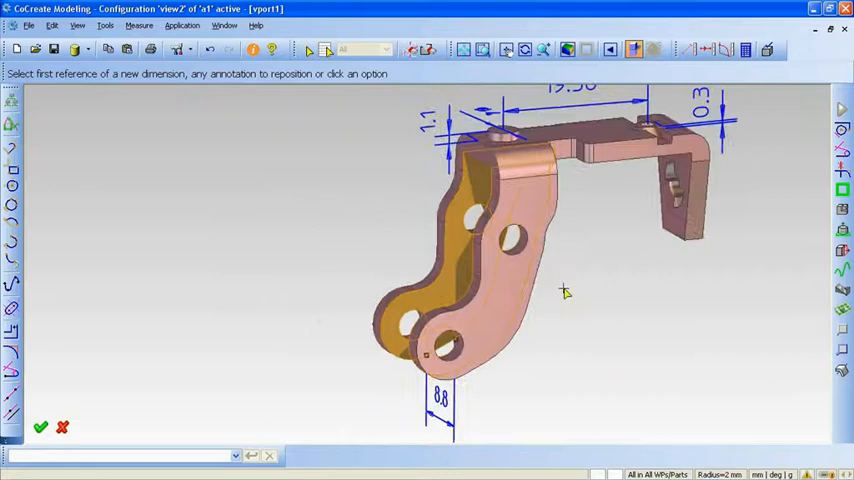
# - Place a 24.5 height dimension between the top flange and the lower hole
pyautogui.click(560, 144)
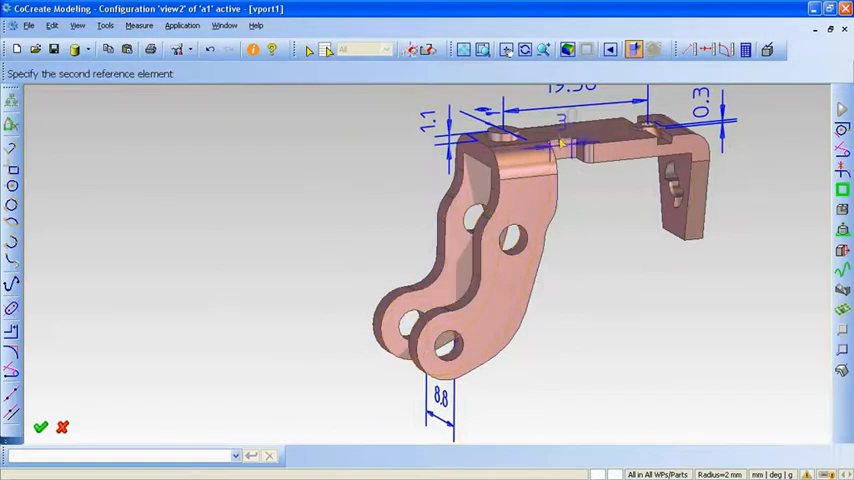
pyautogui.click(470, 352)
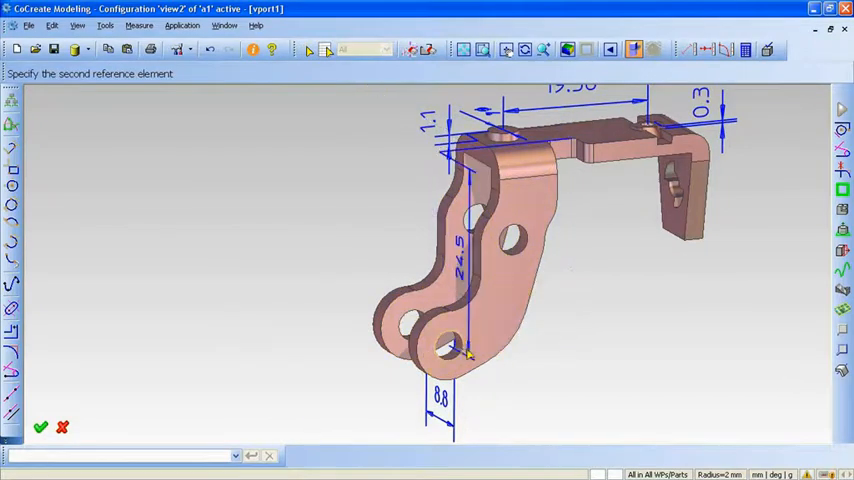
pyautogui.click(470, 356)
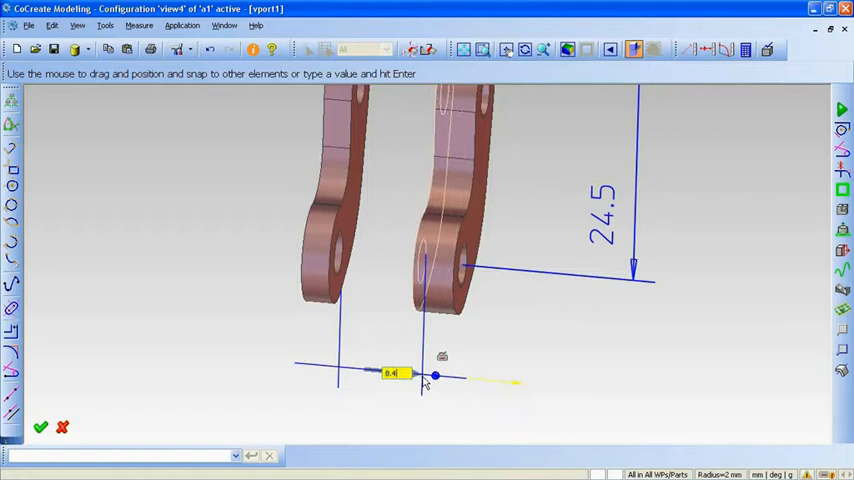
# - Place a 9 gap dimension between the inner faces of the two lower lugs
pyautogui.click(40, 428)
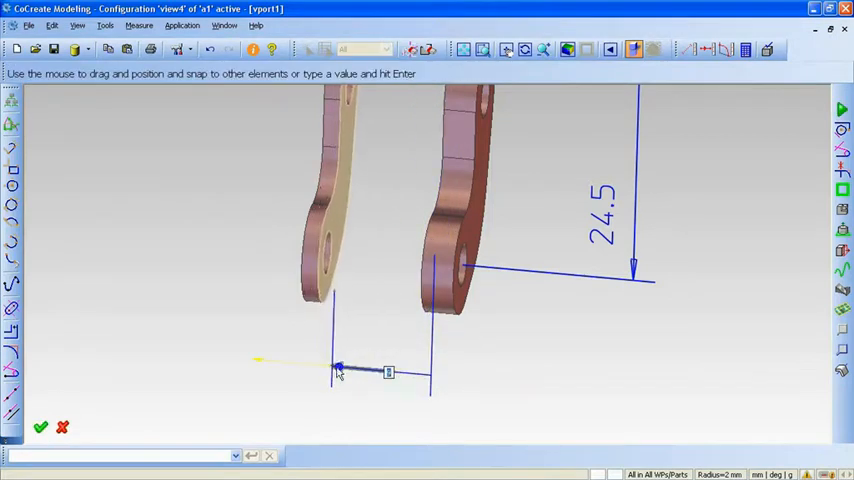
pyautogui.click(40, 428)
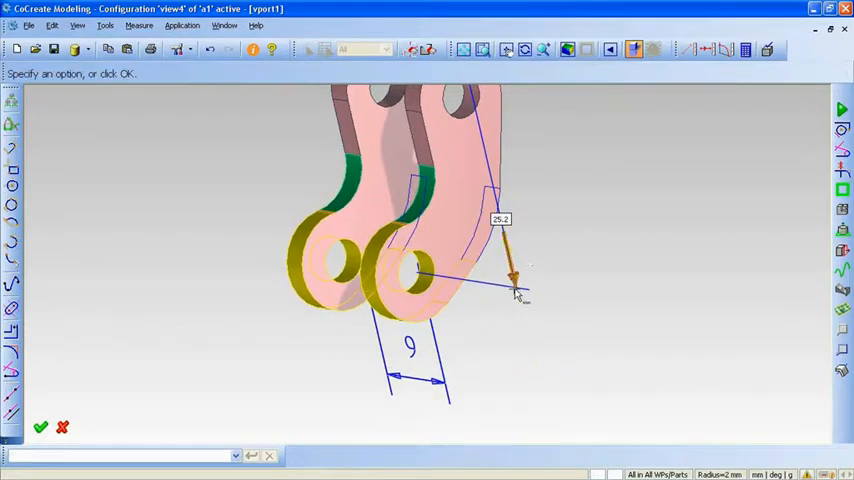
# - Drive the height dimension from 24.5 to 25.2, updating the bracket geometry
pyautogui.click(40, 428)
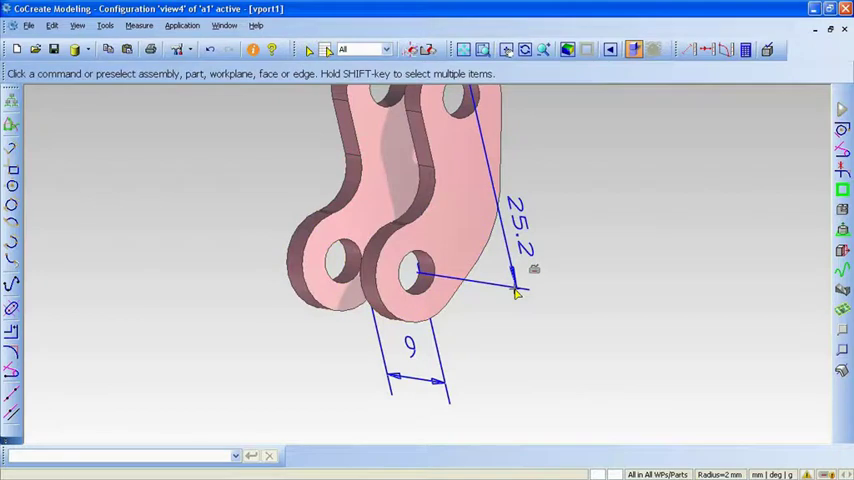